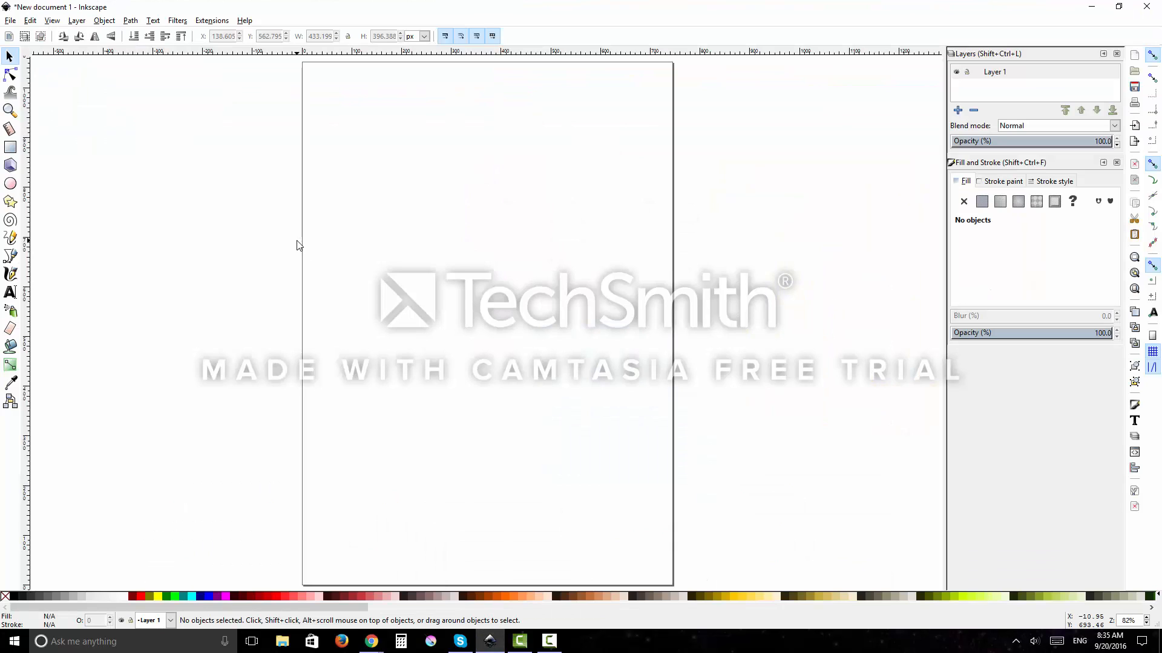
pyautogui.moveTo(24, 193)
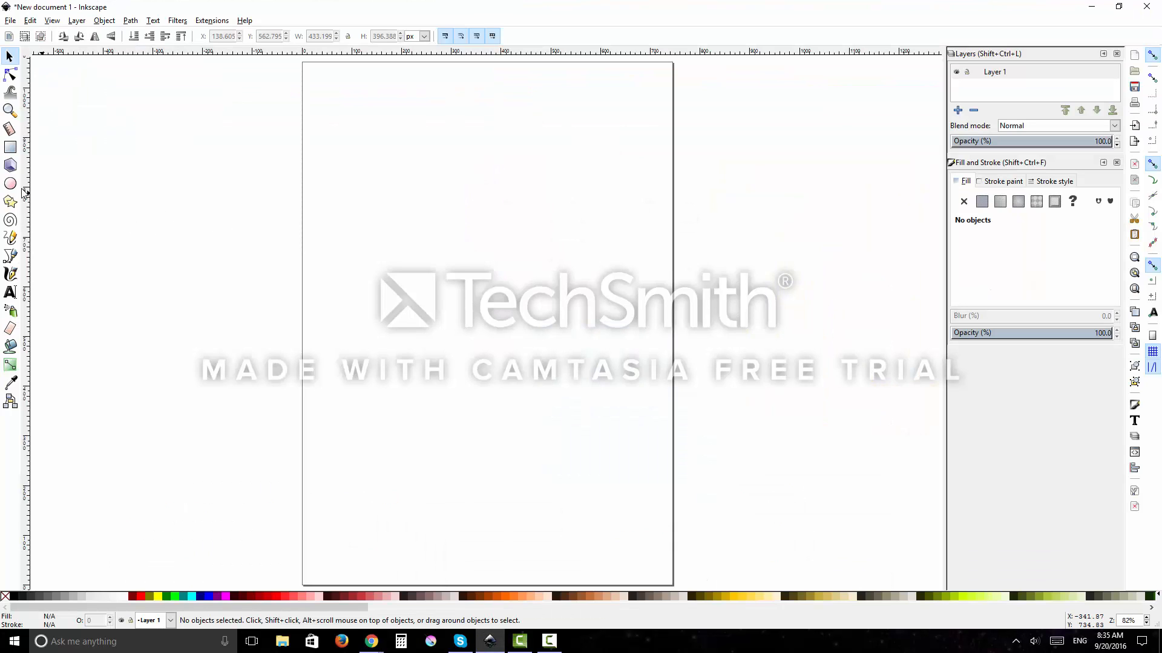
# Use the Ellipse tool to draw a wide bowl ellipse and a smaller overlapping ellipse below
pyautogui.click(10, 183)
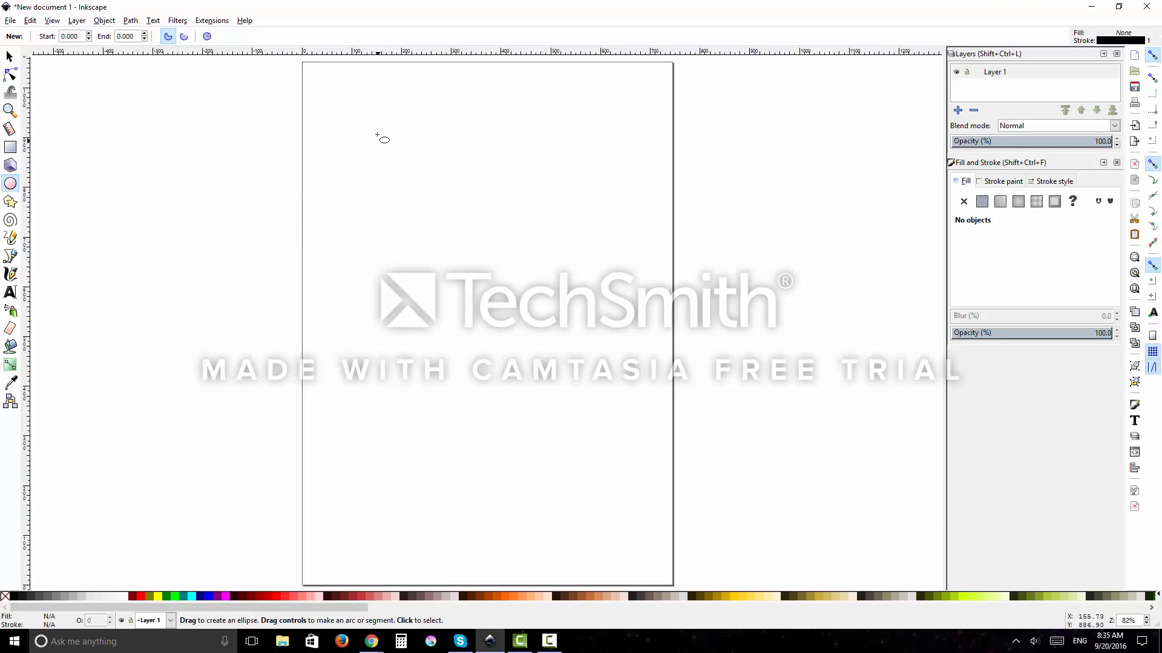
pyautogui.moveTo(380, 138); pyautogui.dragTo(622, 189)
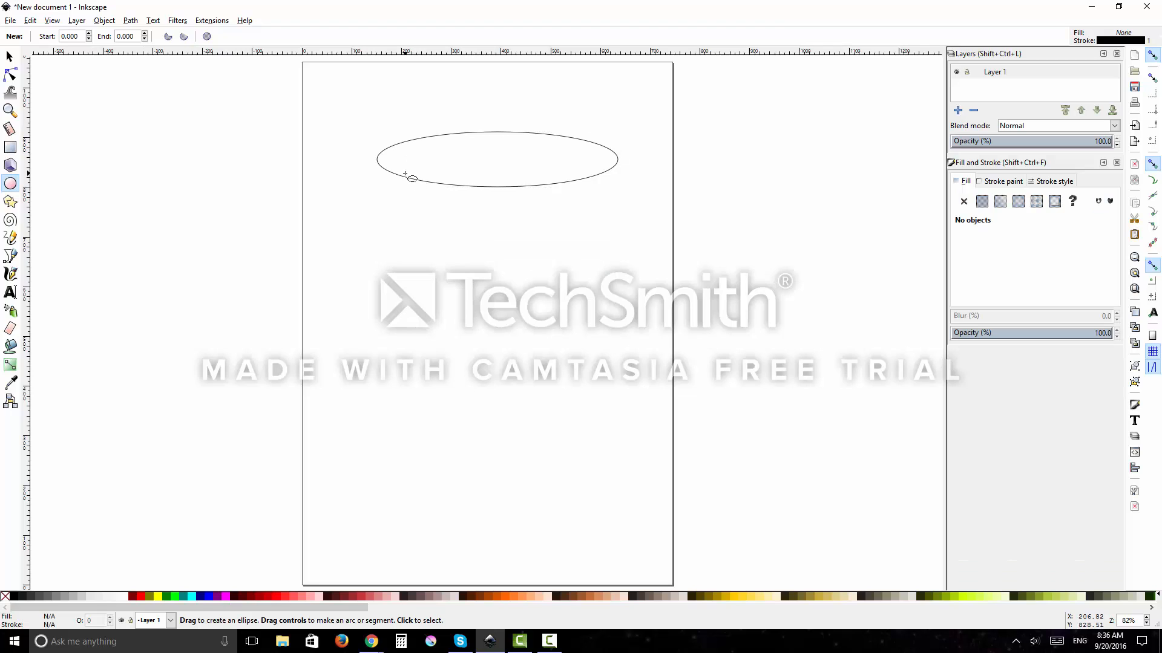
pyautogui.moveTo(409, 180); pyautogui.dragTo(581, 211)
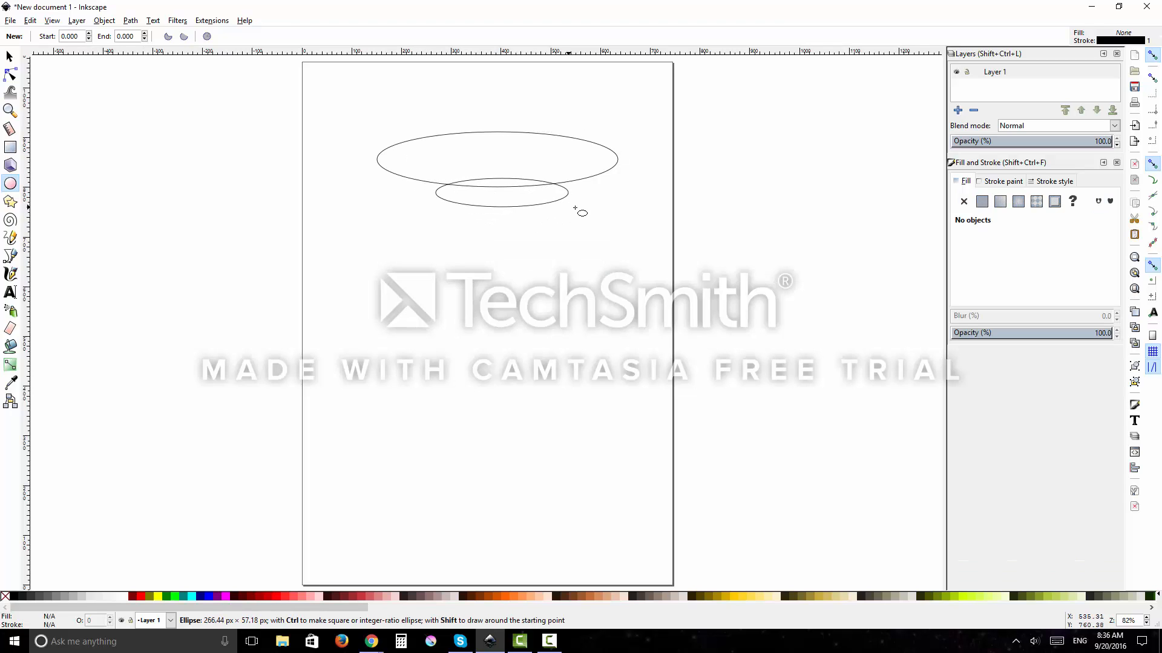
pyautogui.moveTo(580, 212); pyautogui.dragTo(563, 204)
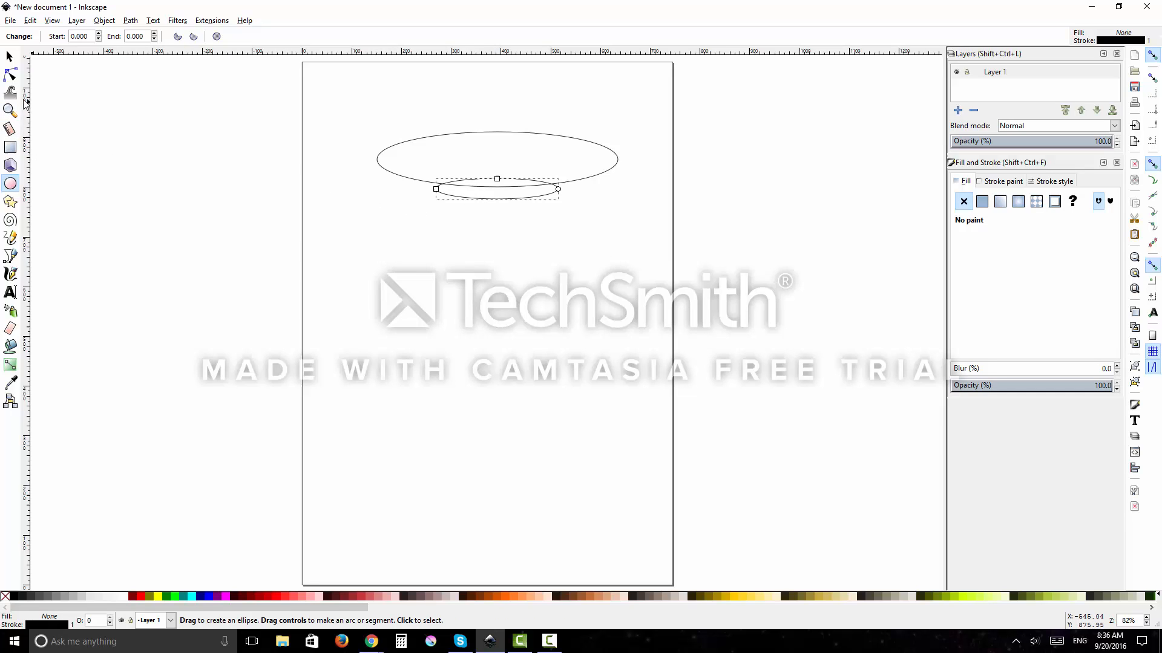
# Draw a narrow vertical rectangle stem beneath the small ellipse with the Rectangle tool
pyautogui.click(11, 146)
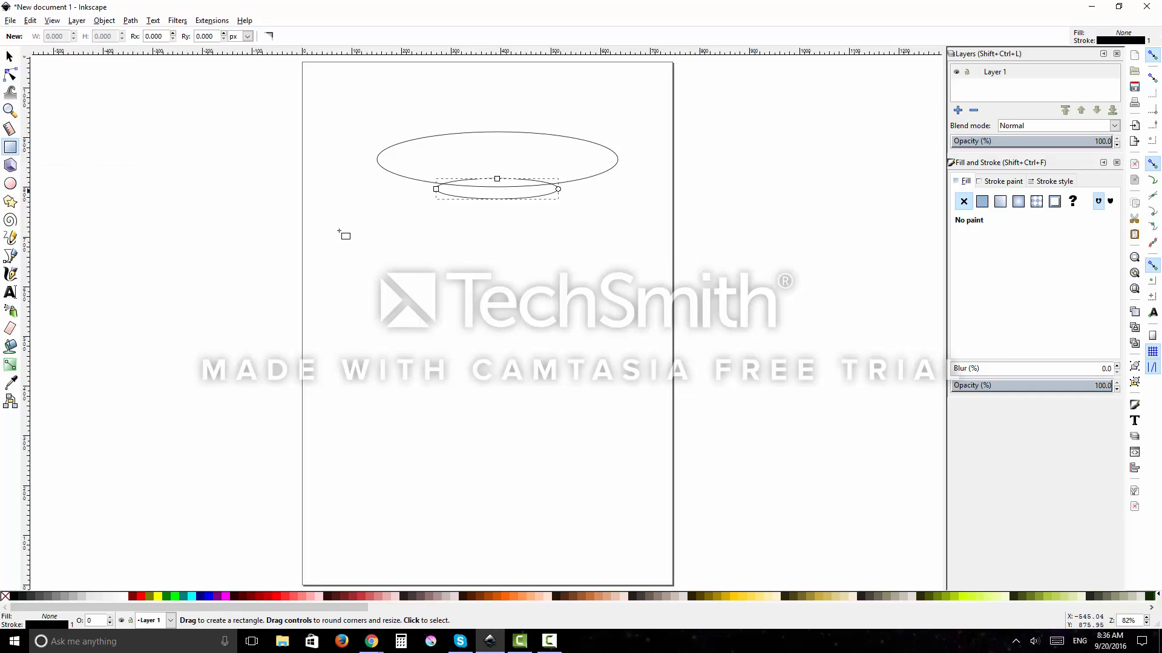
pyautogui.click(496, 205)
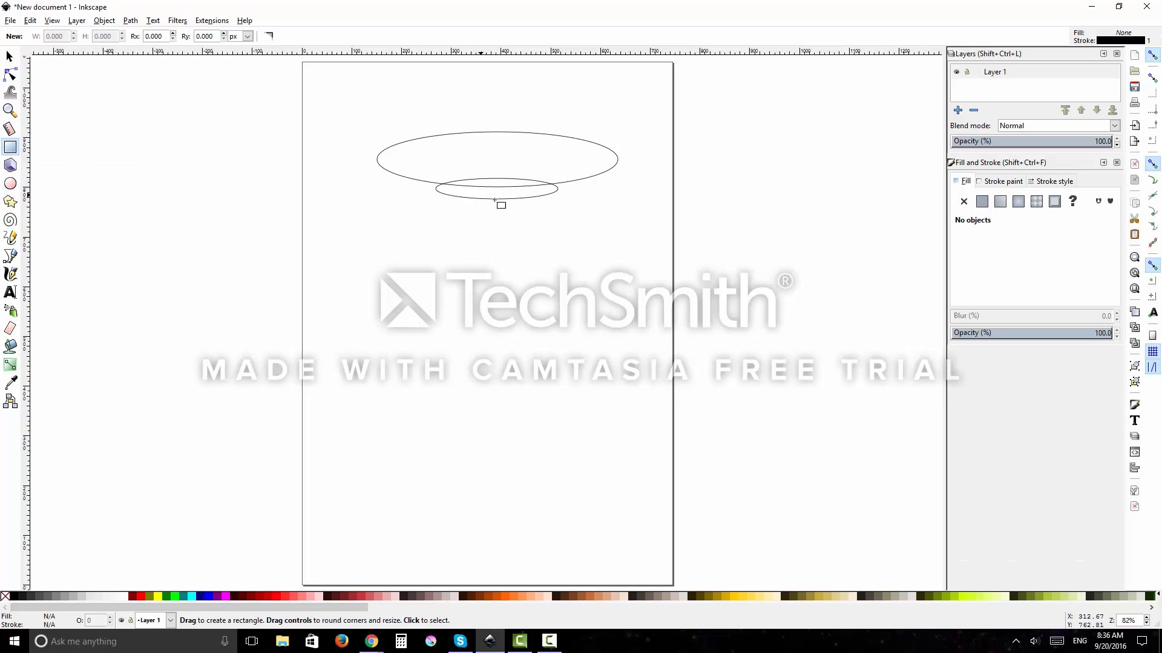
pyautogui.moveTo(501, 205); pyautogui.dragTo(525, 294)
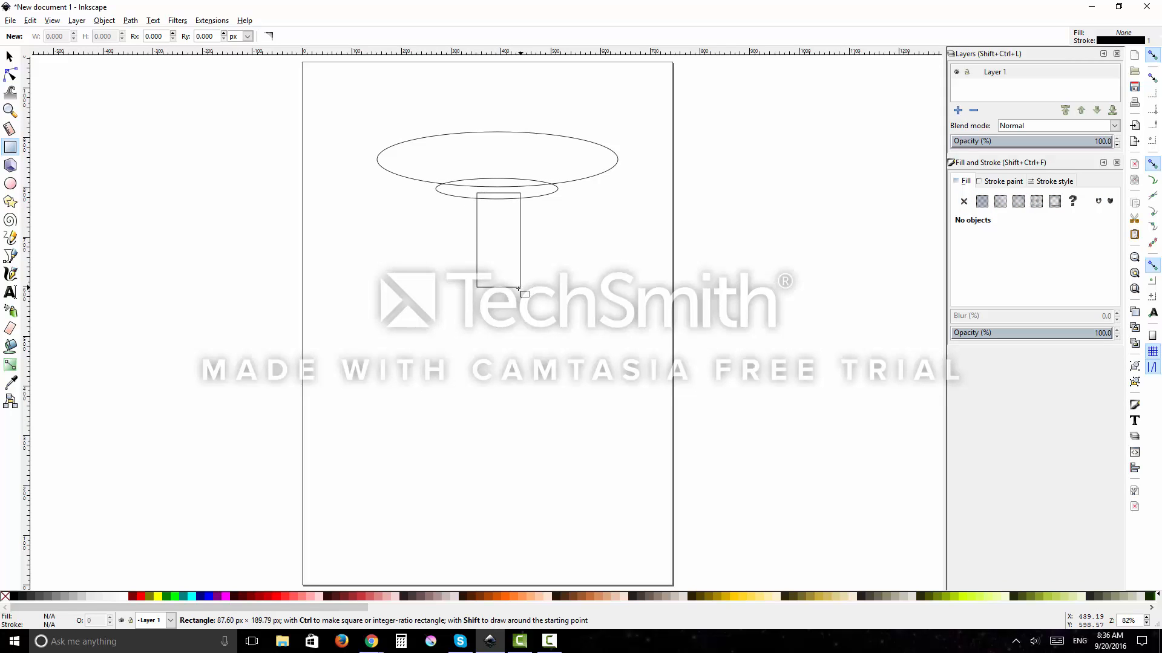
pyautogui.moveTo(524, 294); pyautogui.dragTo(526, 276)
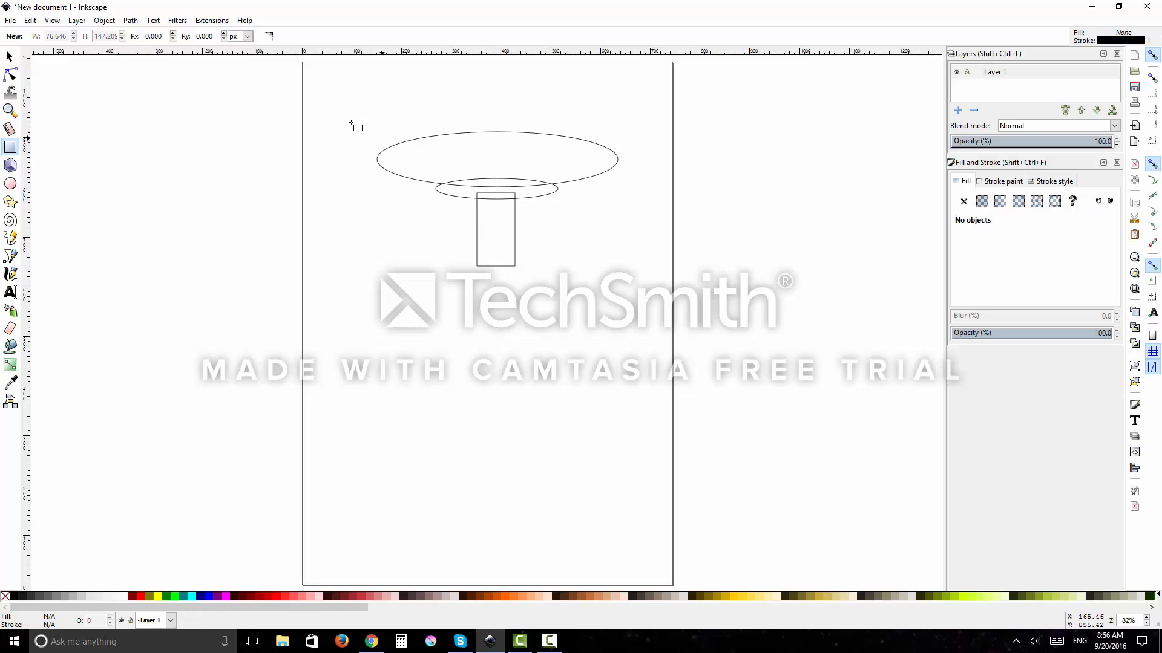
# Centre the stem and both ellipses on one vertical axis via Align and Distribute
pyautogui.click(10, 57)
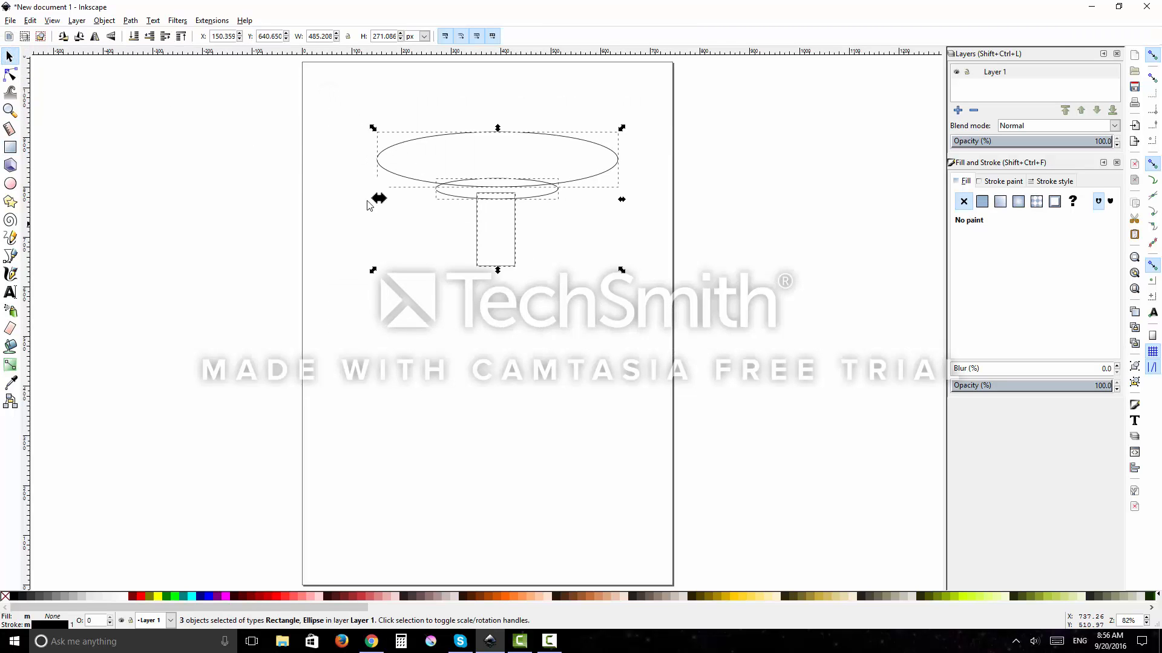
pyautogui.click(130, 20)
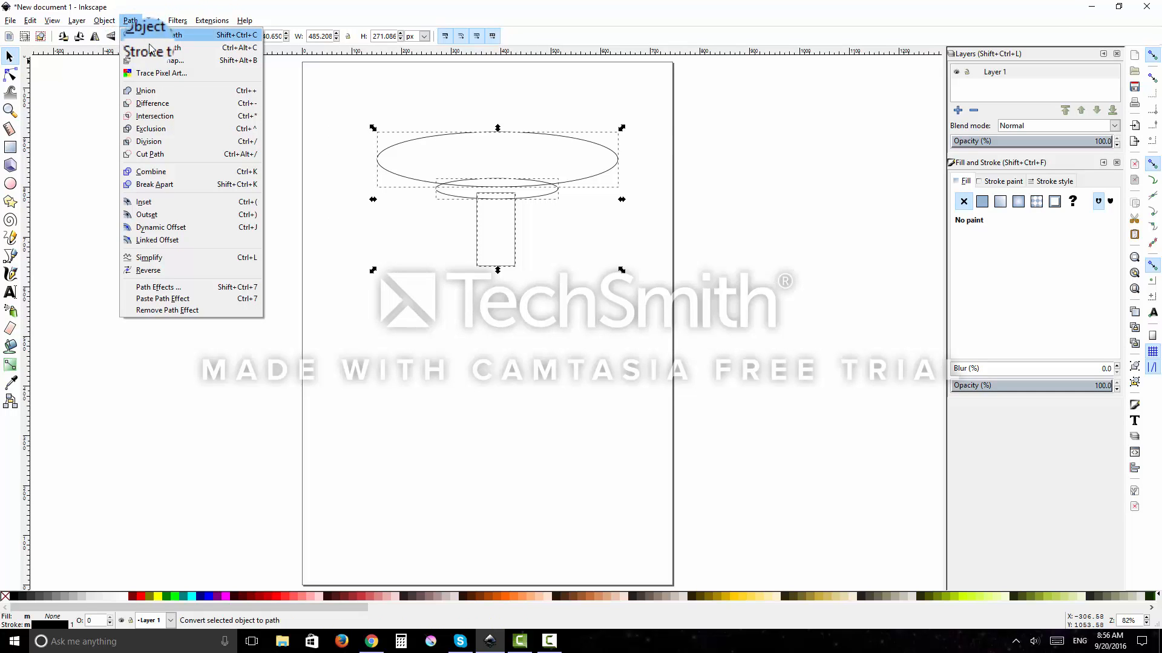
pyautogui.moveTo(145, 91)
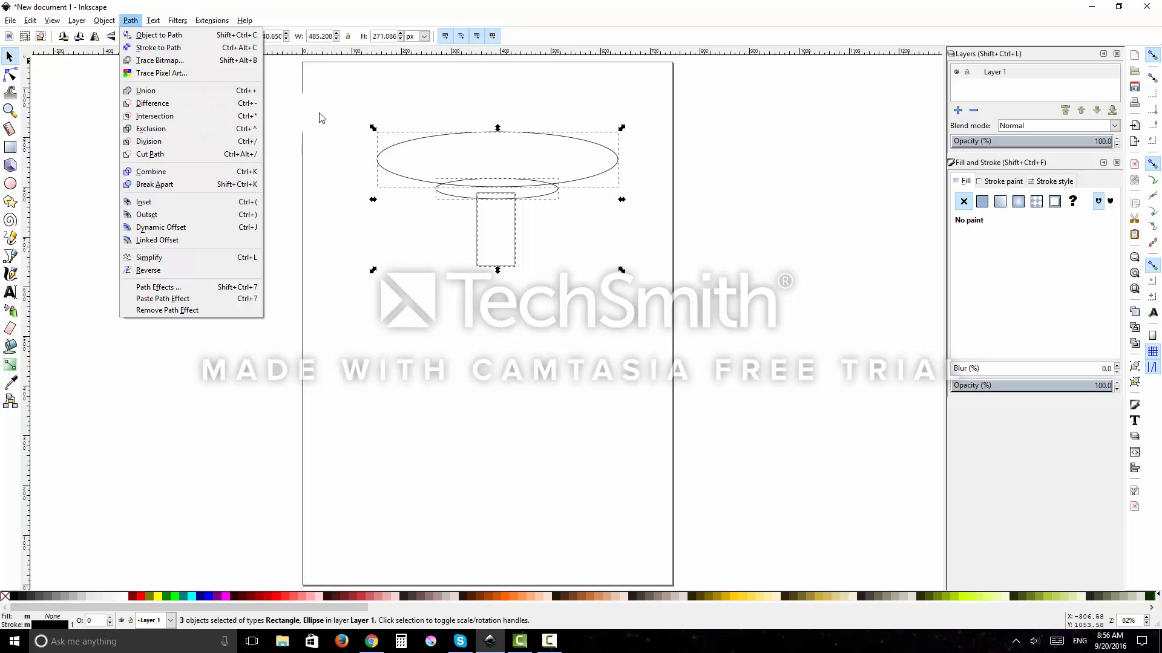
pyautogui.click(104, 20)
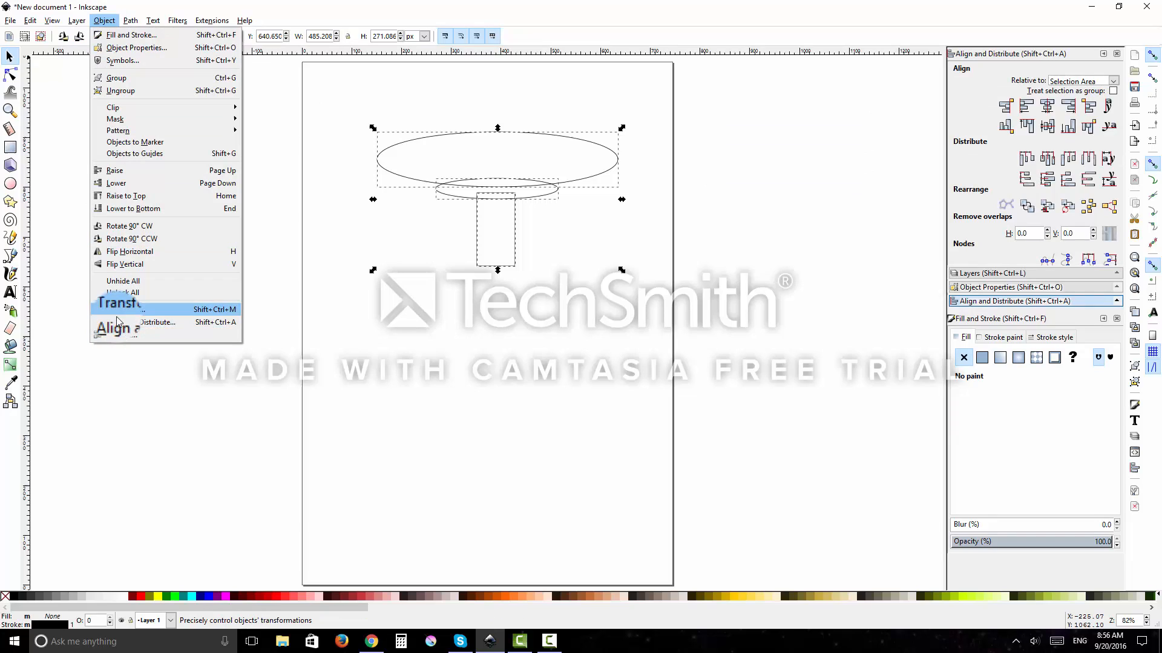
pyautogui.moveTo(118, 326)
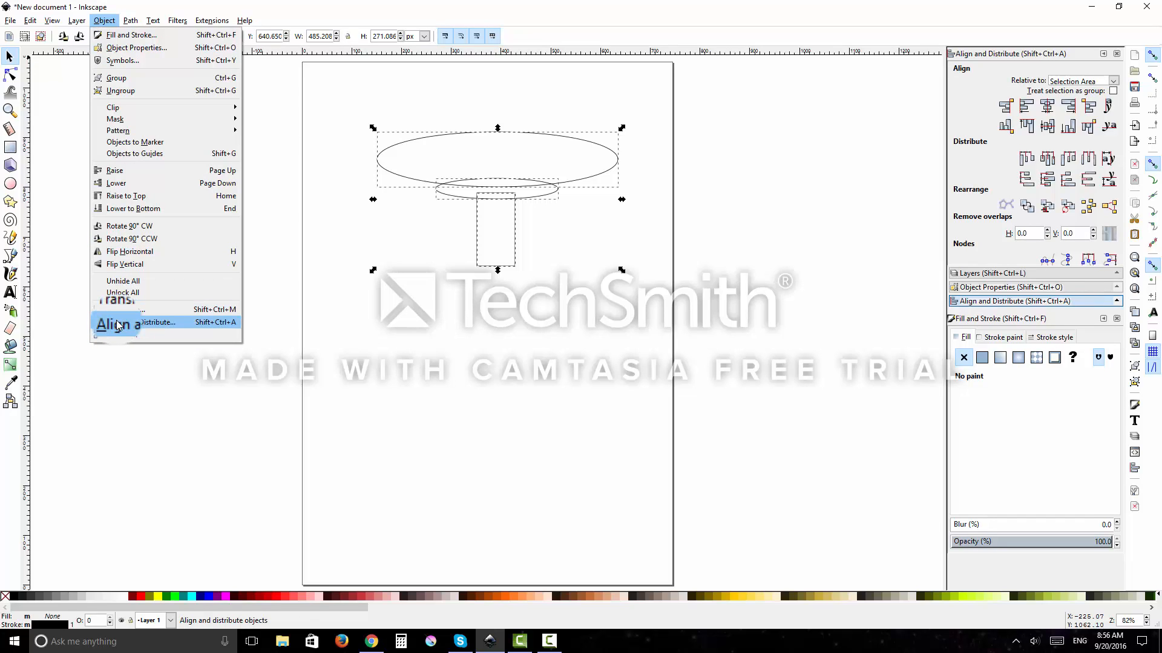
pyautogui.click(136, 322)
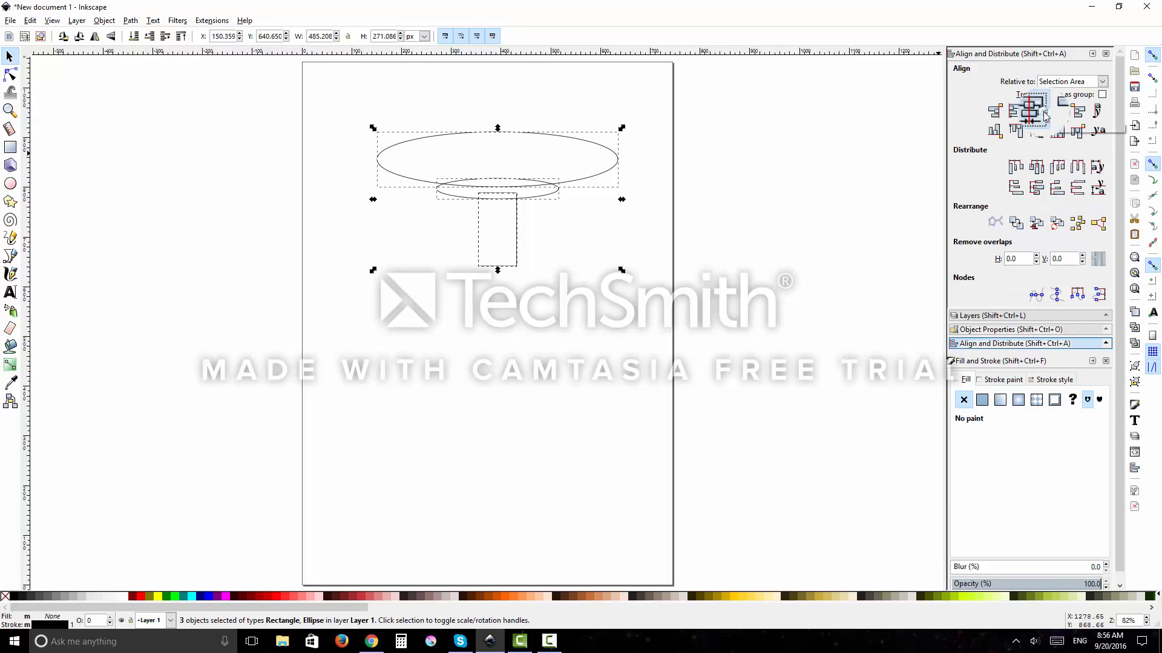
pyautogui.click(601, 349)
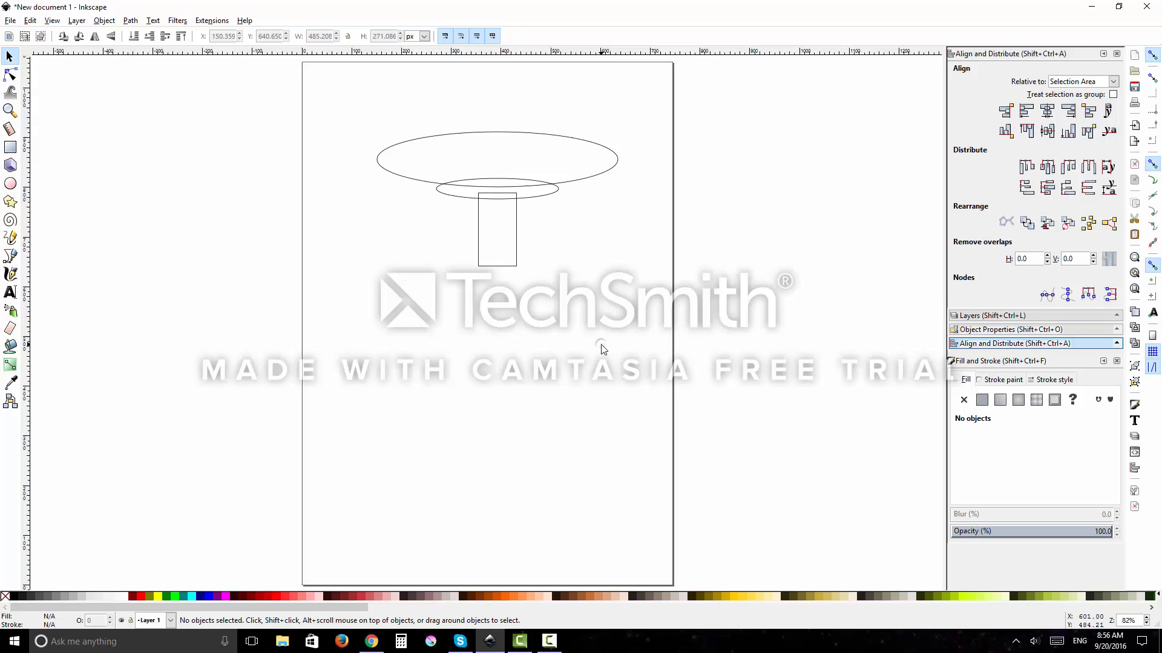
pyautogui.moveTo(548, 301)
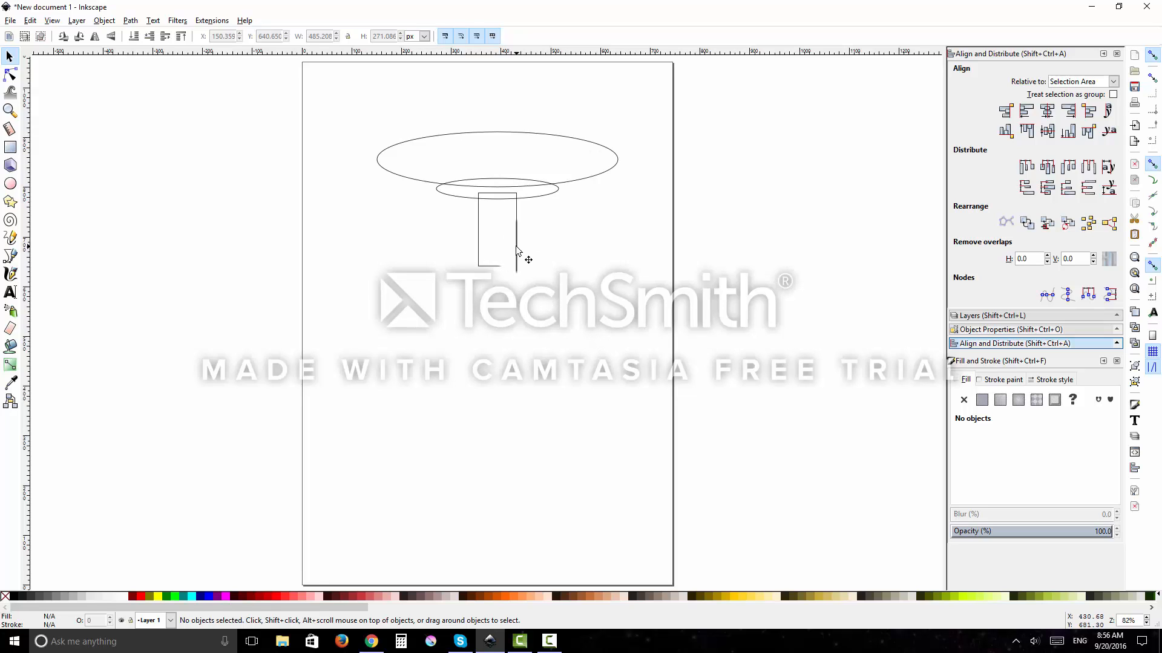
# Pull the stem's top-right and top-left nodes inward into a trapezoid
pyautogui.click(496, 230)
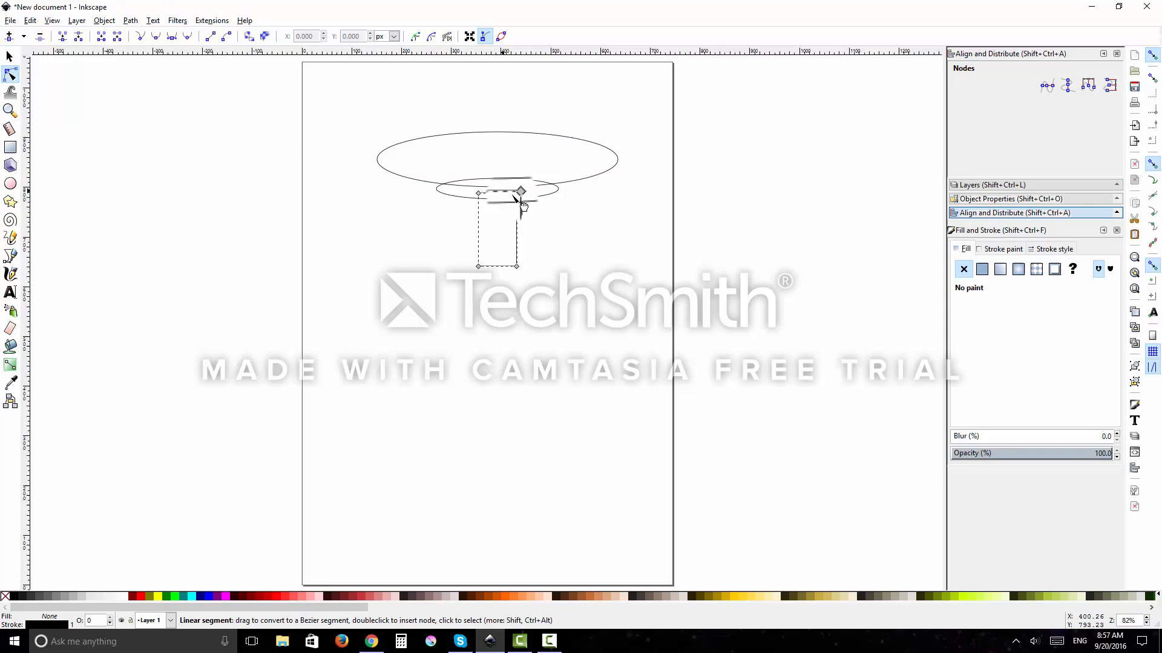
pyautogui.moveTo(521, 191); pyautogui.dragTo(506, 192)
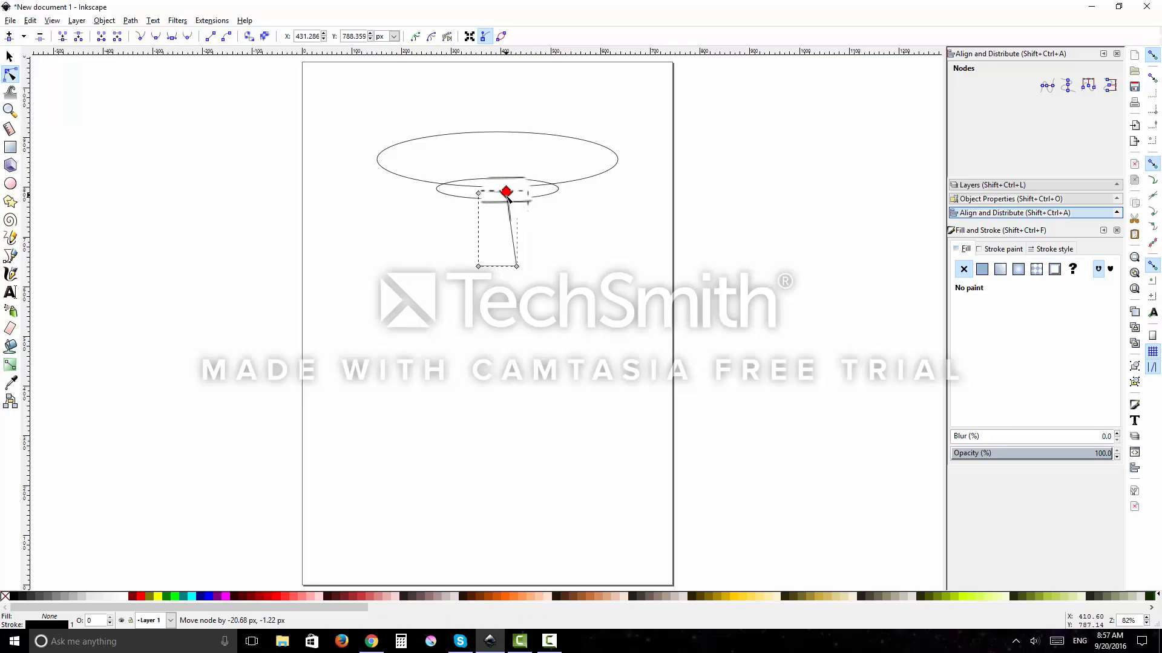
pyautogui.moveTo(508, 194); pyautogui.dragTo(505, 191)
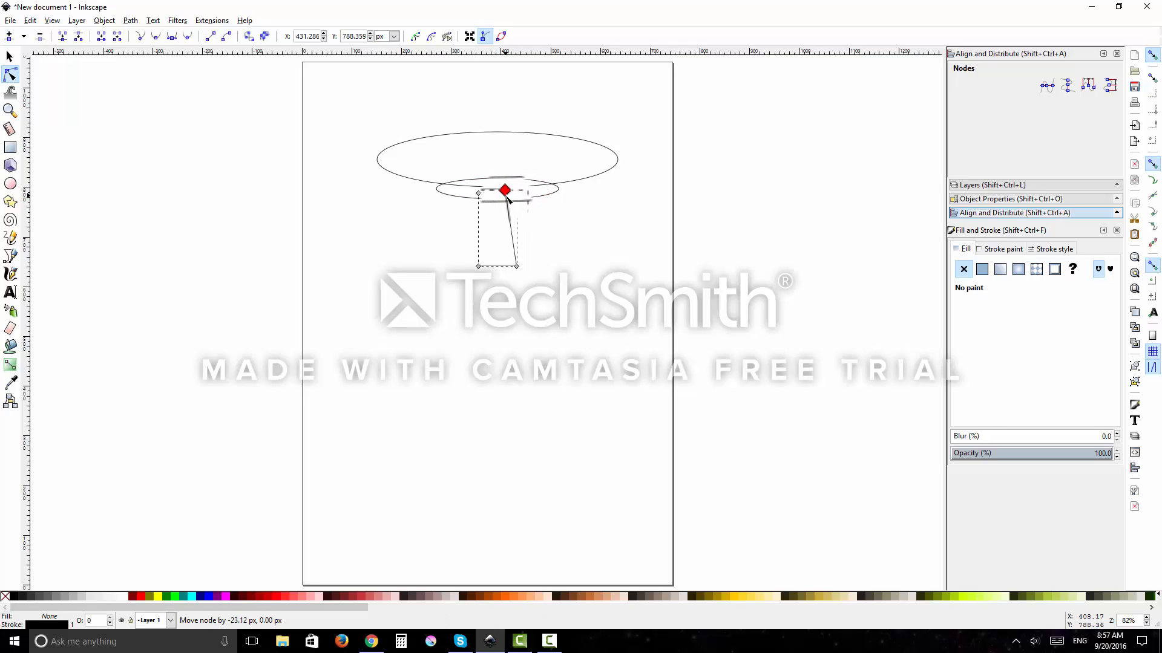
pyautogui.moveTo(503, 191); pyautogui.dragTo(506, 194)
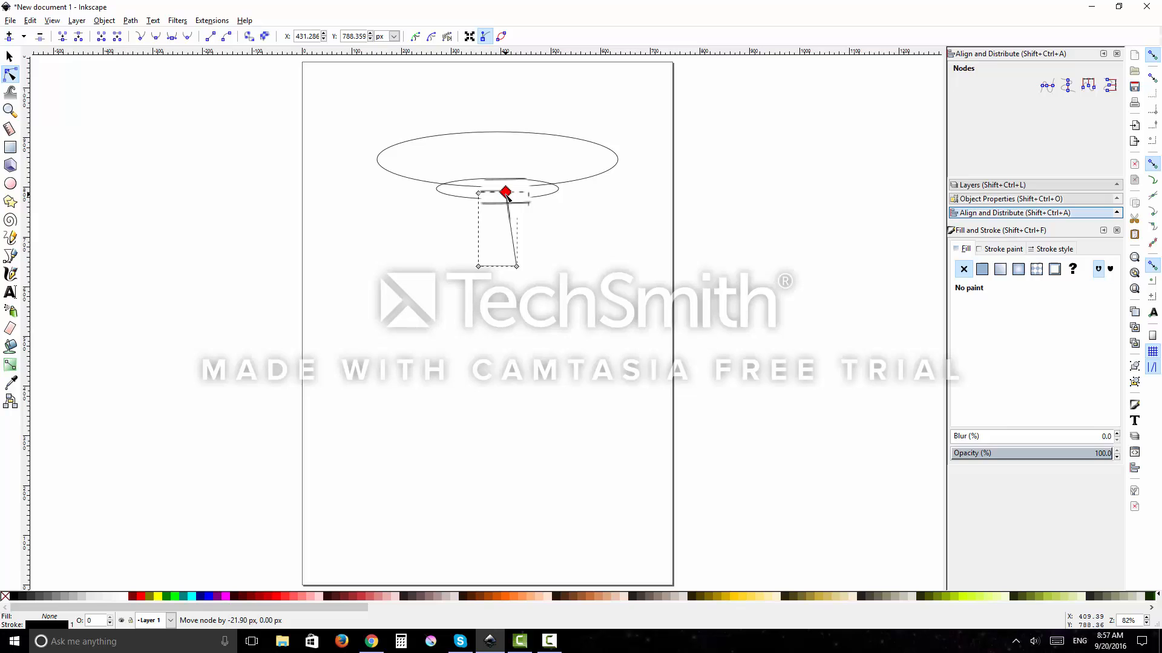
pyautogui.moveTo(506, 192); pyautogui.dragTo(488, 194)
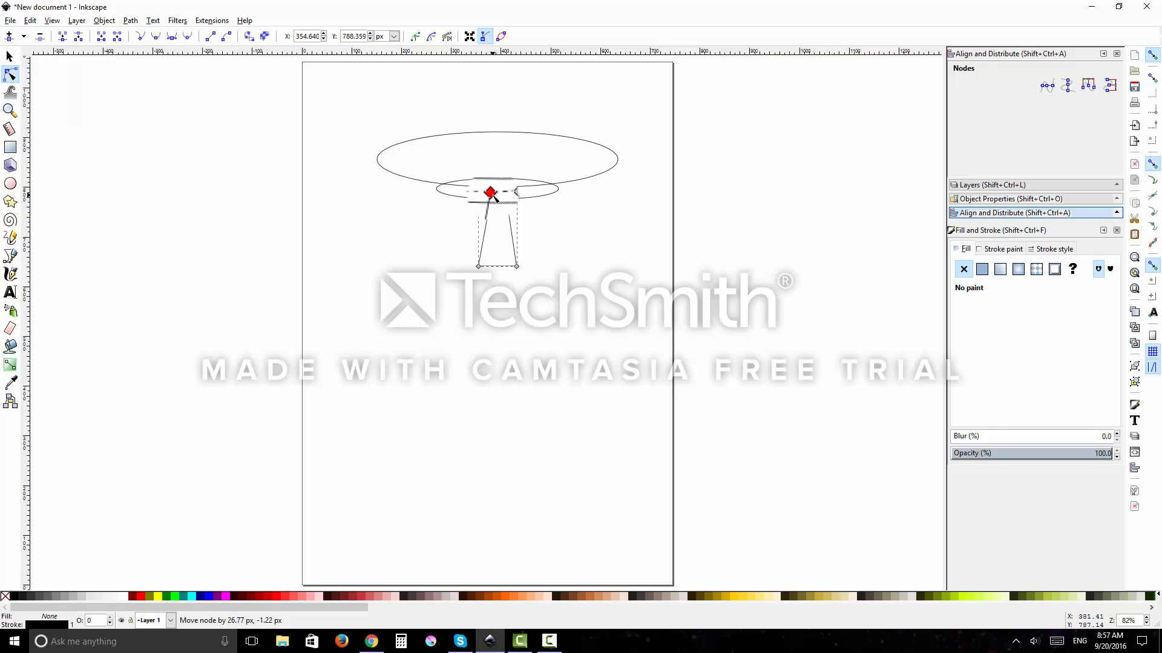
pyautogui.moveTo(489, 194); pyautogui.dragTo(492, 191)
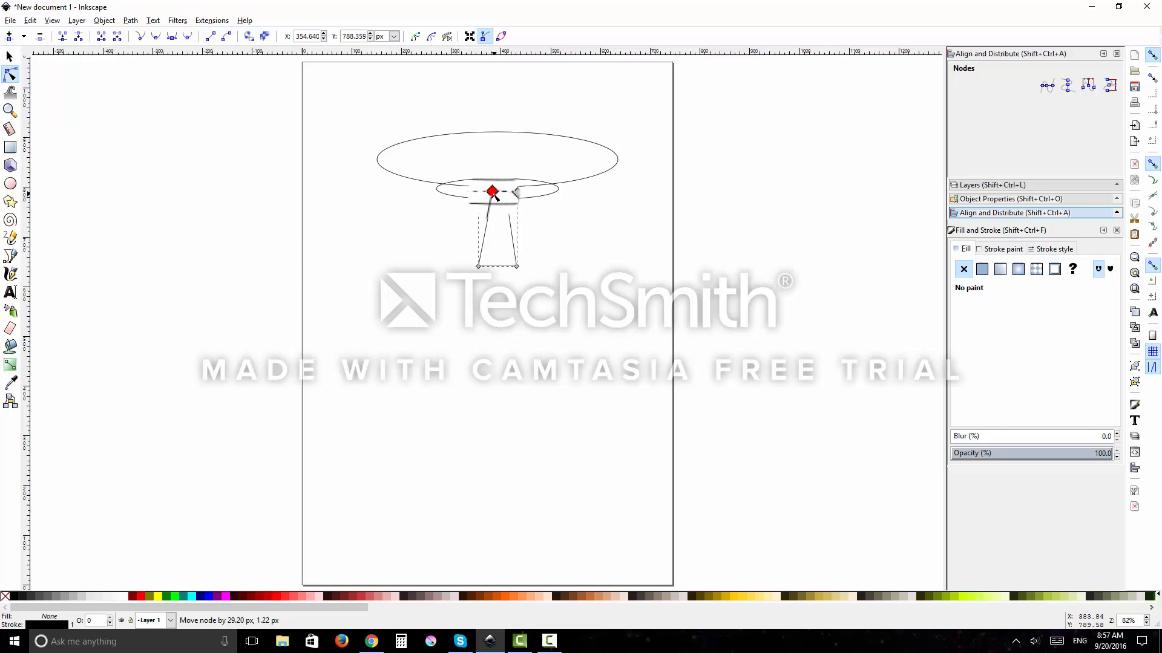
pyautogui.moveTo(492, 192); pyautogui.dragTo(488, 192)
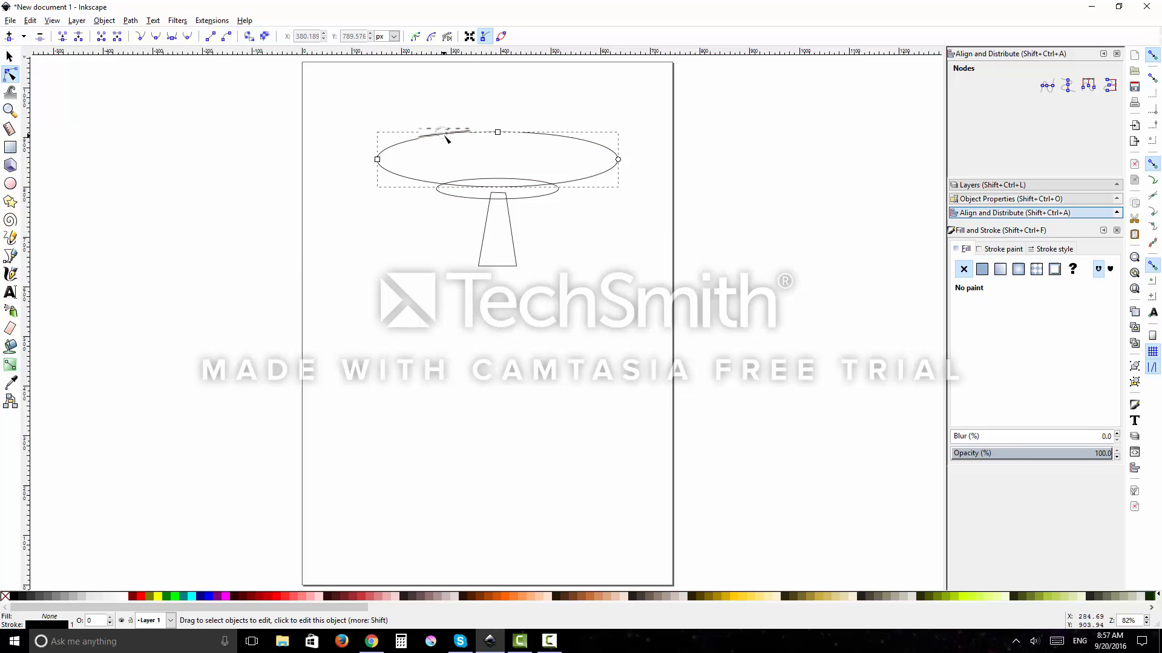
# Edit the large ellipse's top and side nodes to flatten its upper edge
pyautogui.click(129, 20)
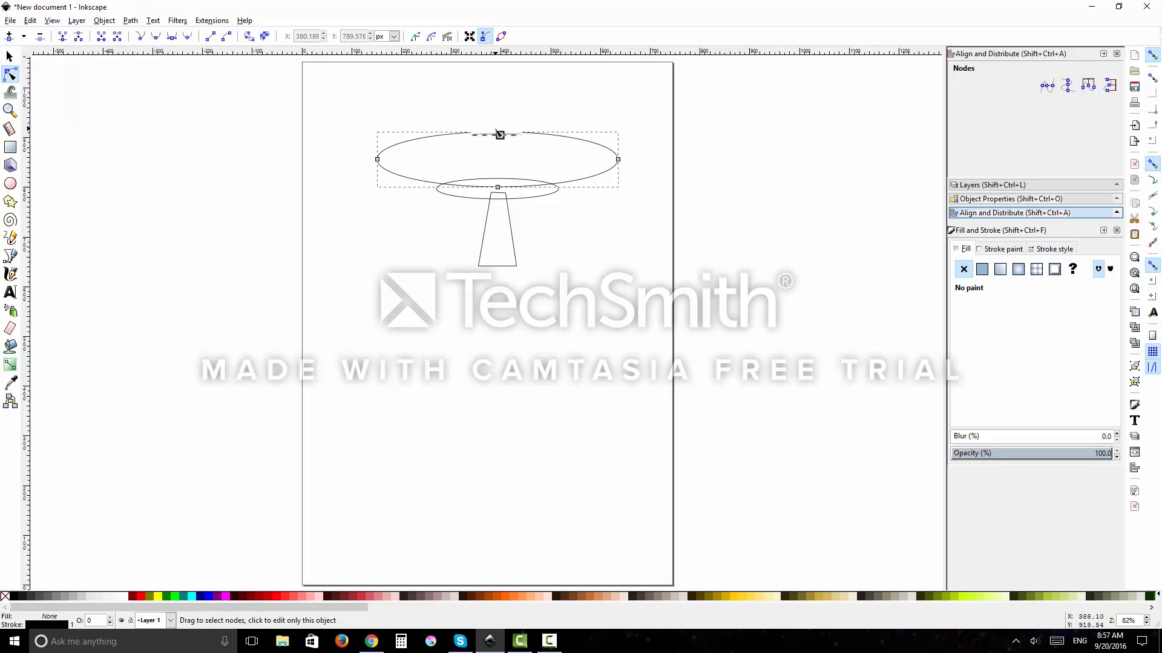
pyautogui.click(498, 133)
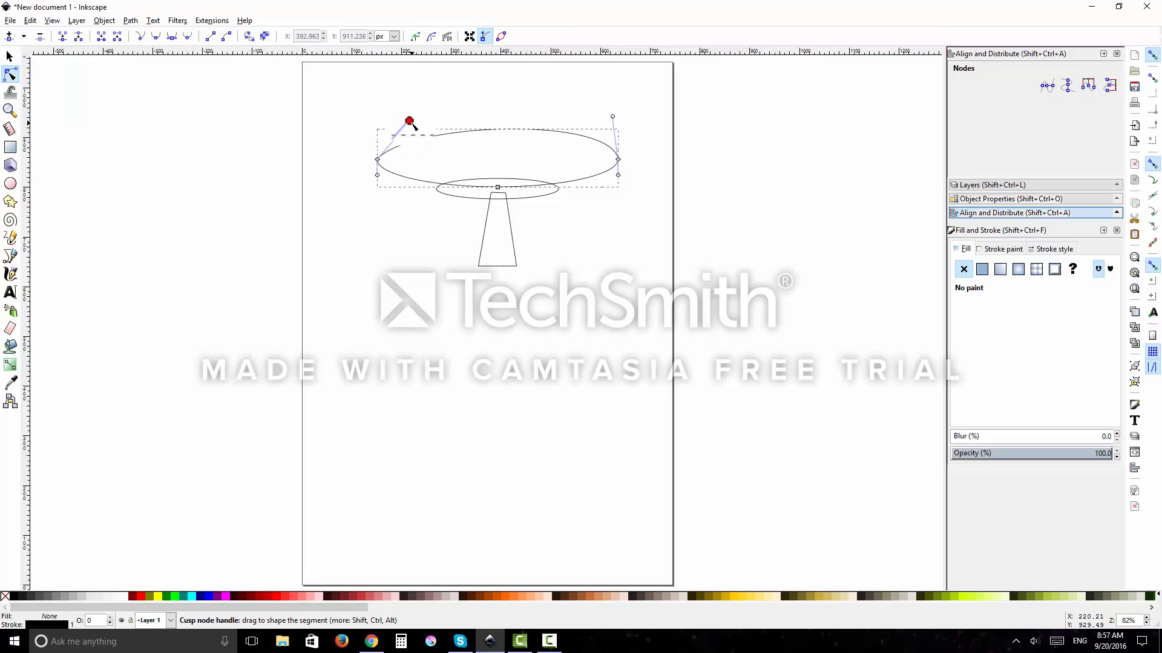
pyautogui.moveTo(409, 121); pyautogui.dragTo(603, 156)
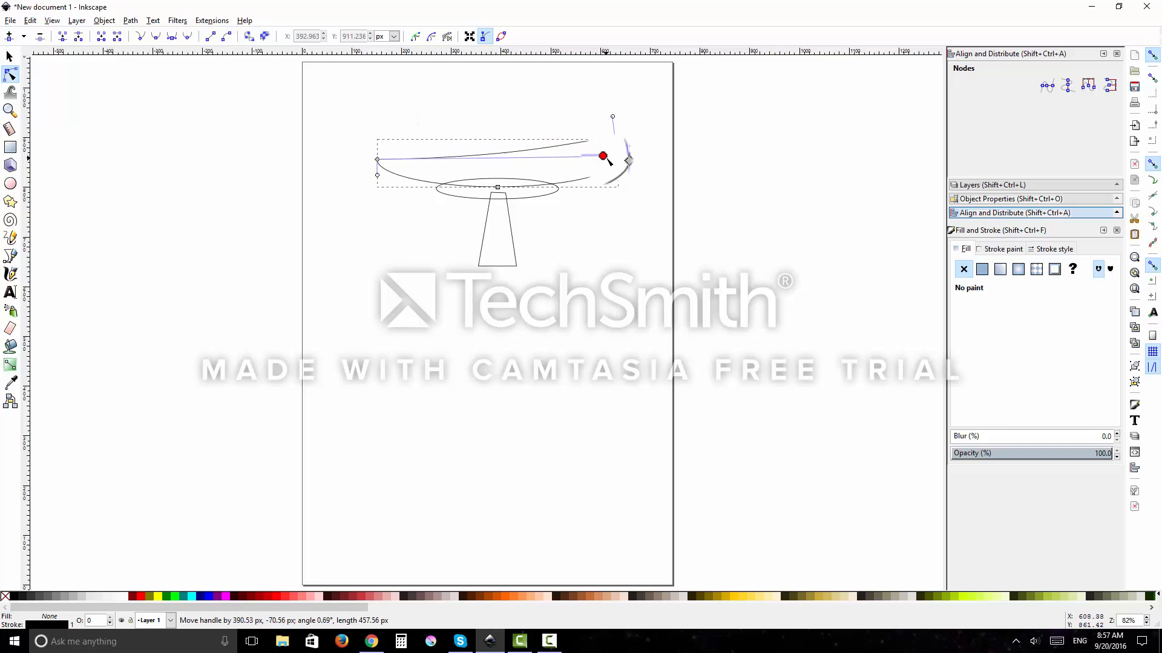
pyautogui.moveTo(603, 156); pyautogui.dragTo(618, 115)
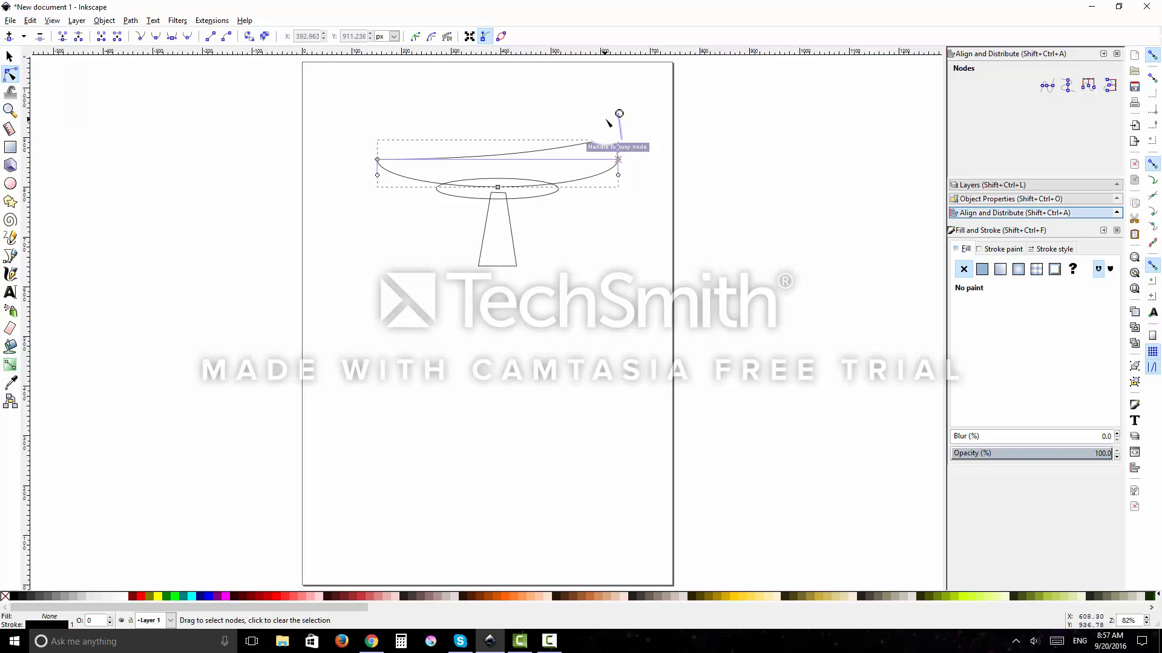
pyautogui.moveTo(619, 113); pyautogui.dragTo(380, 170)
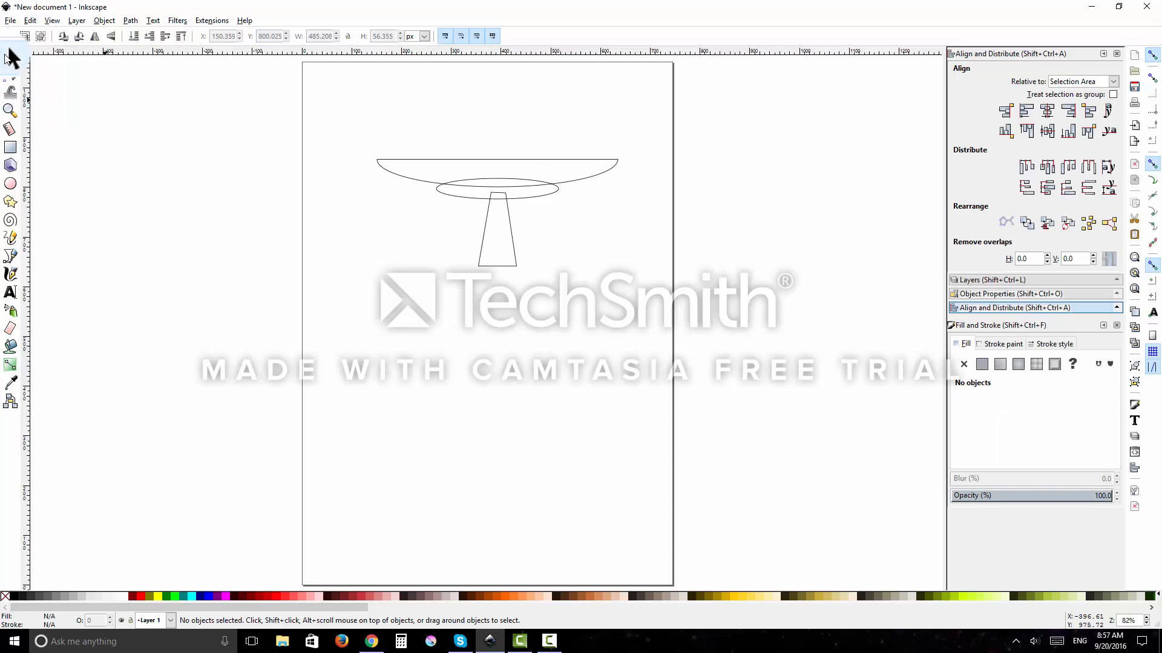
pyautogui.moveTo(10, 58)
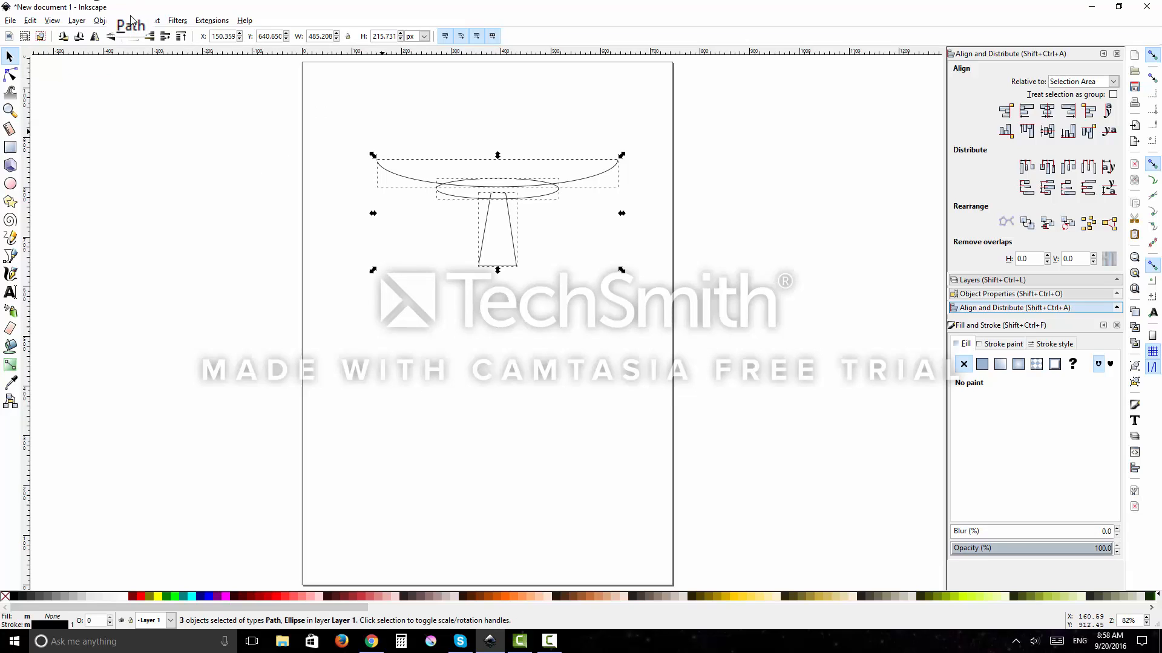
# Combine the bowl, small ellipse and tapered stem with Path > Union
pyautogui.click(131, 20)
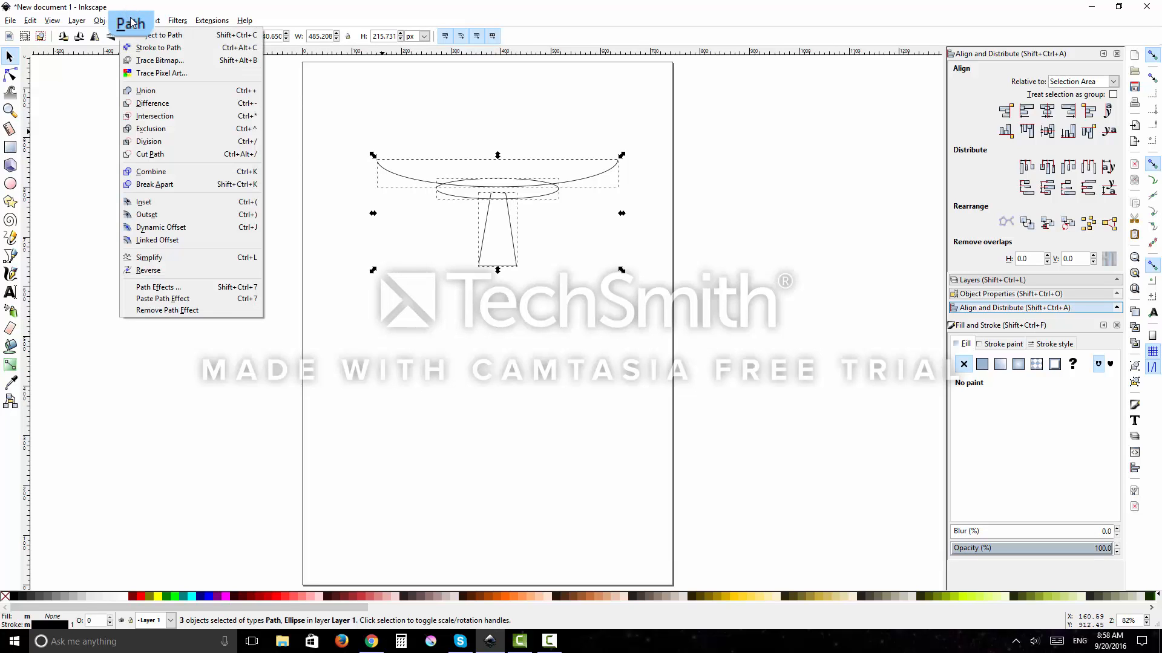
pyautogui.moveTo(145, 91)
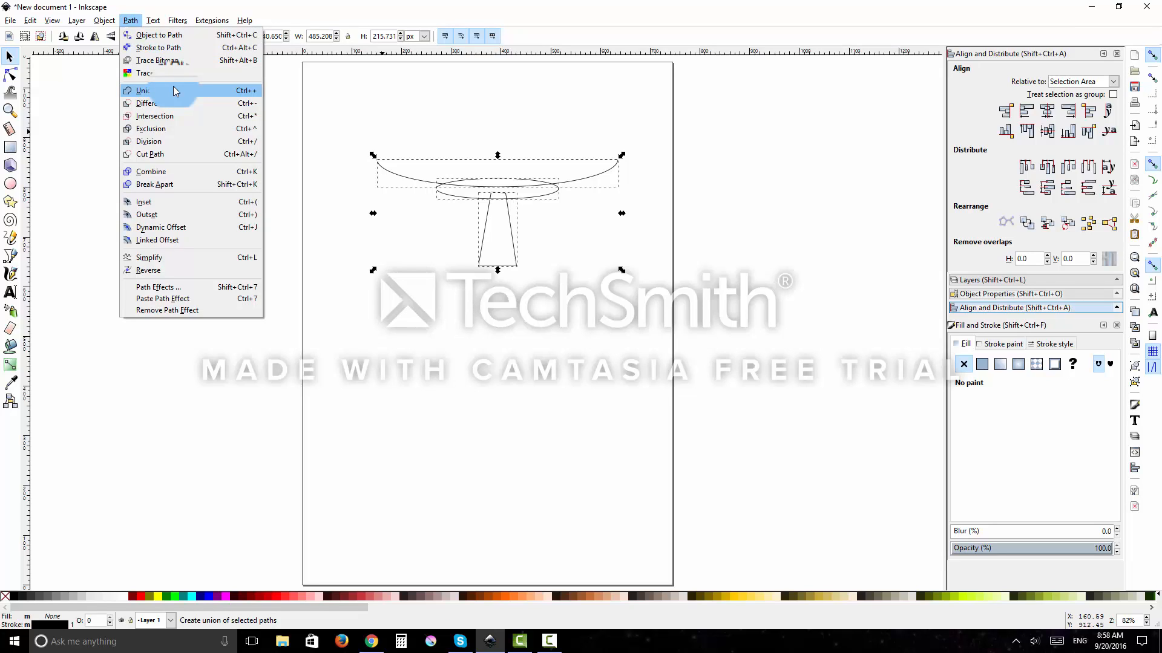
pyautogui.click(142, 89)
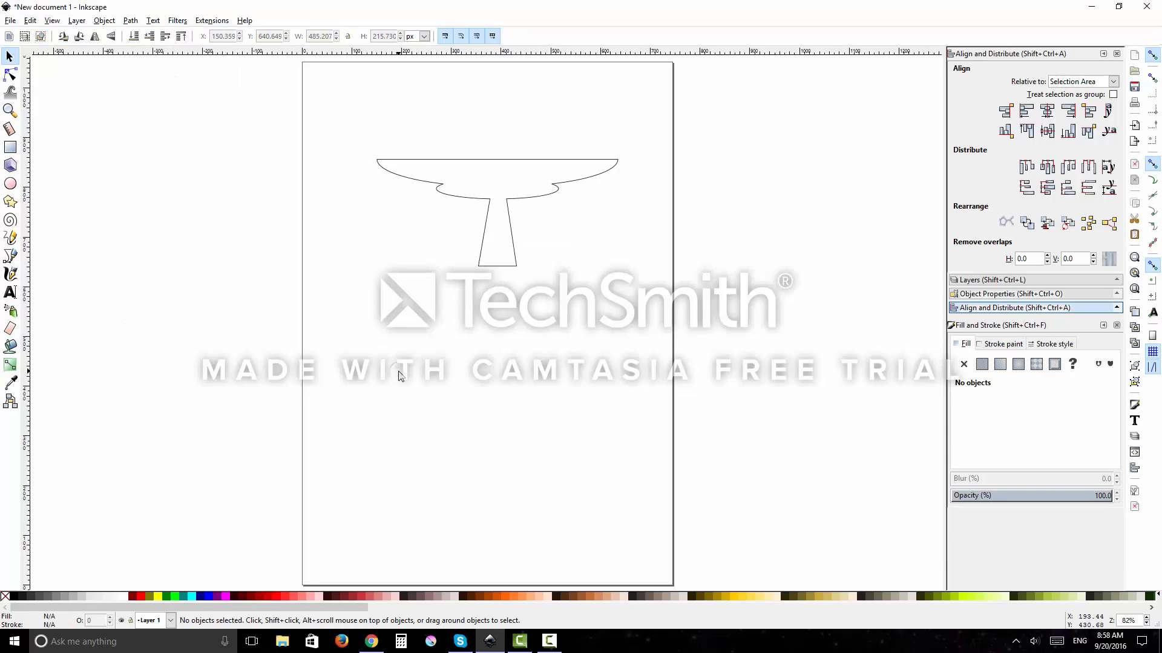